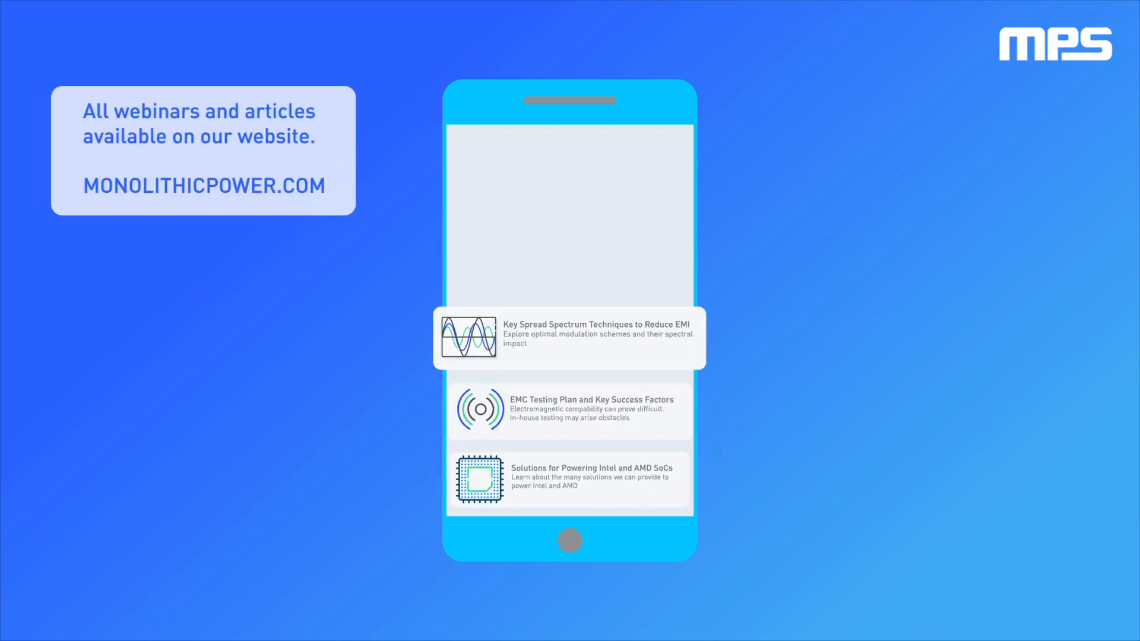
{"action": "scroll", "scroll_direction": "down", "scroll_amount": 3}
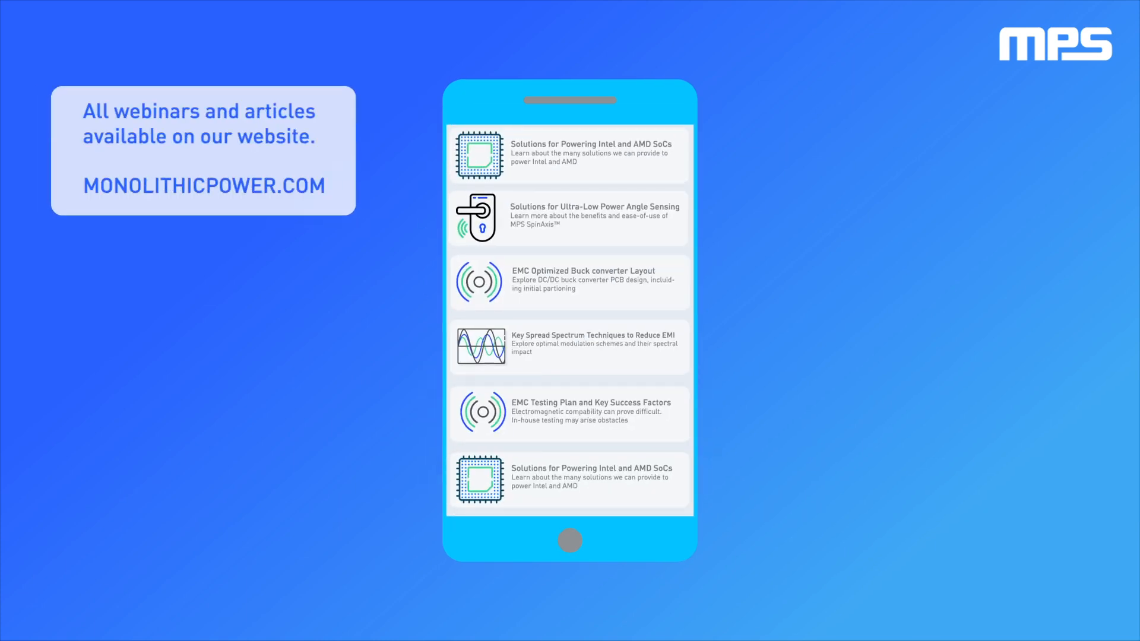